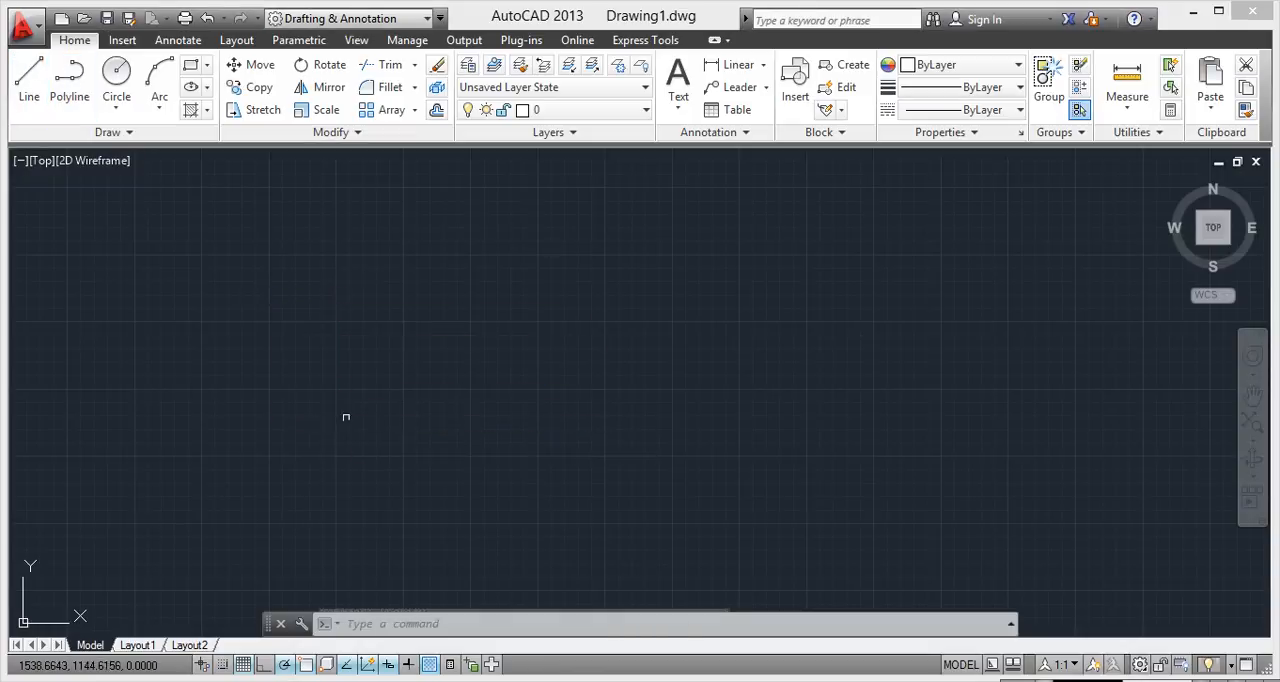
Draw a closed, irregular four-sided outline from line segments in the upper-left drawing area.
click(36, 75)
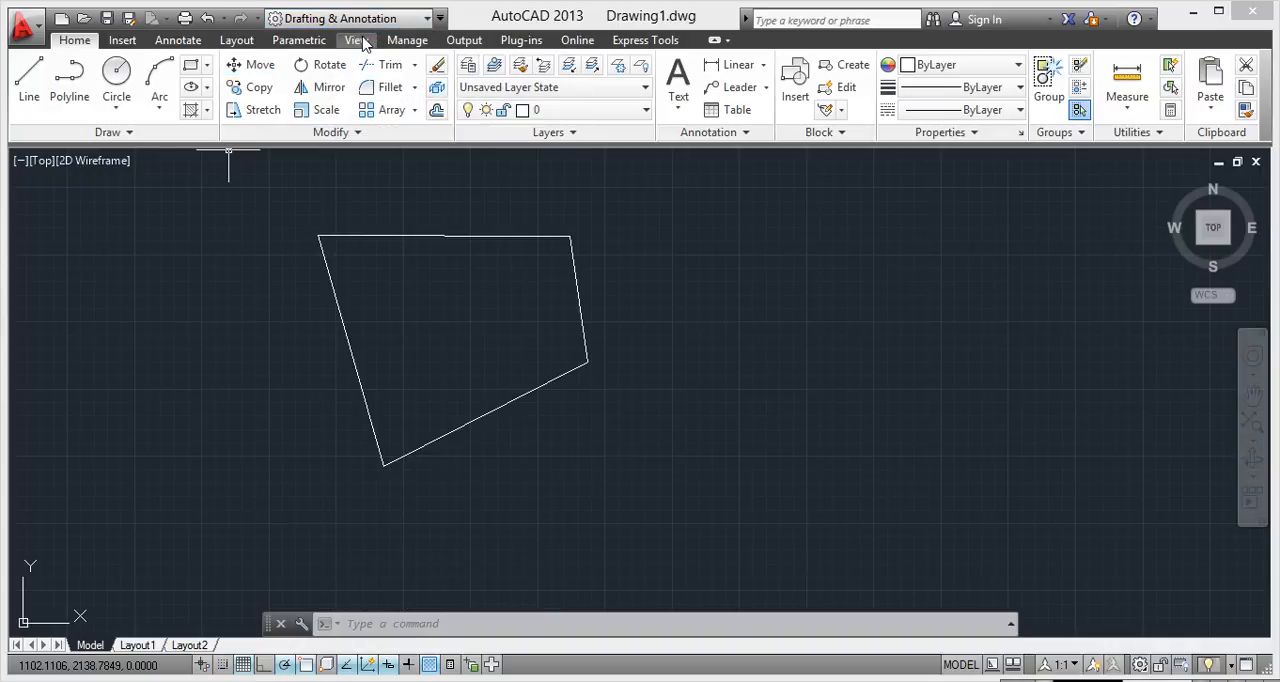
Open the Properties palette and set the top edge's Color to Red.
click(356, 40)
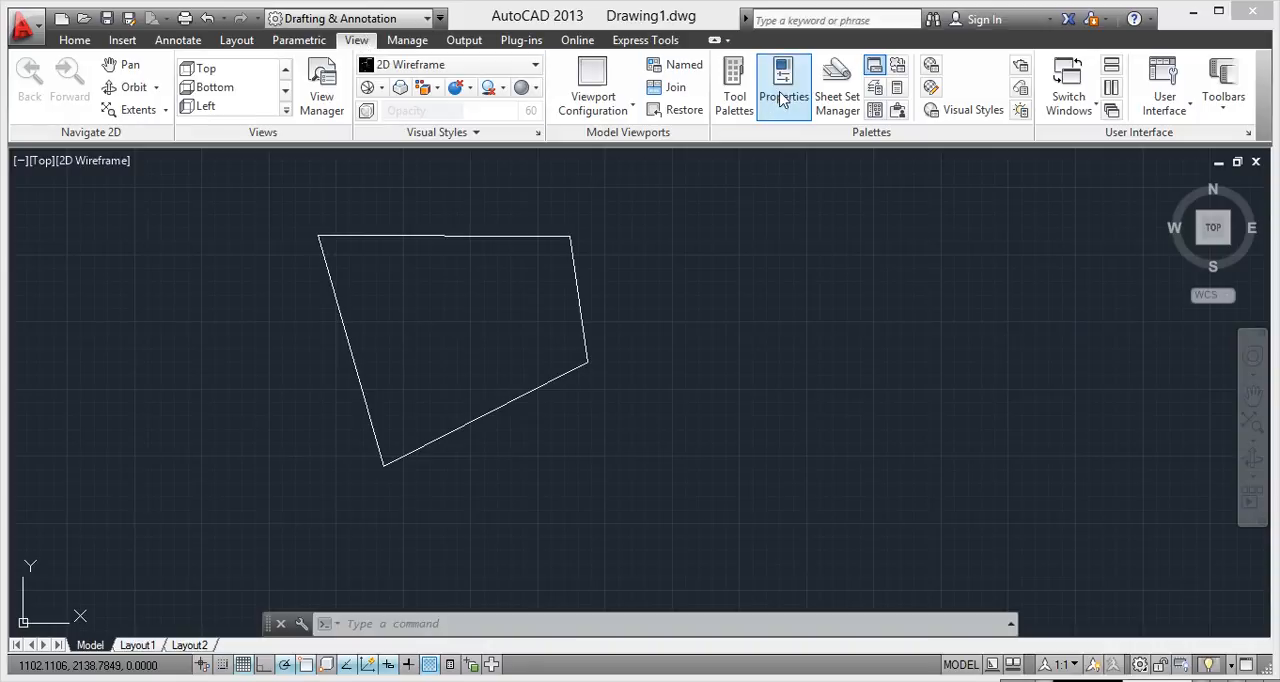
click(784, 80)
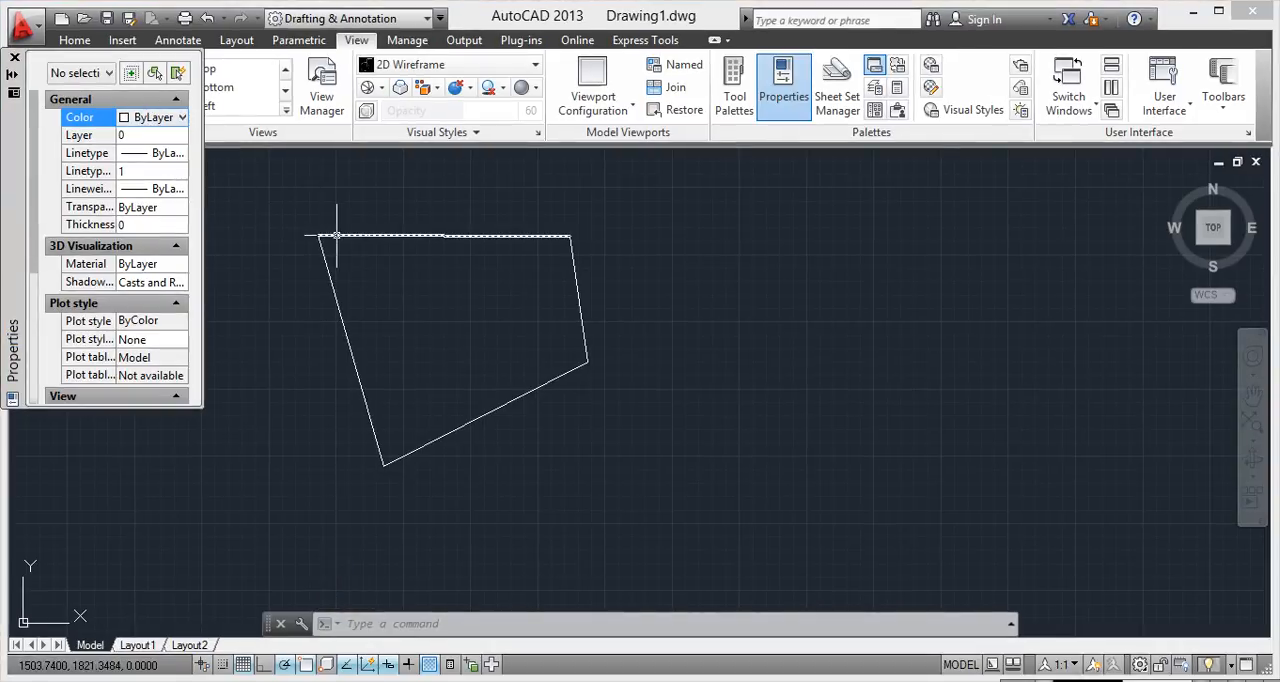
click(180, 117)
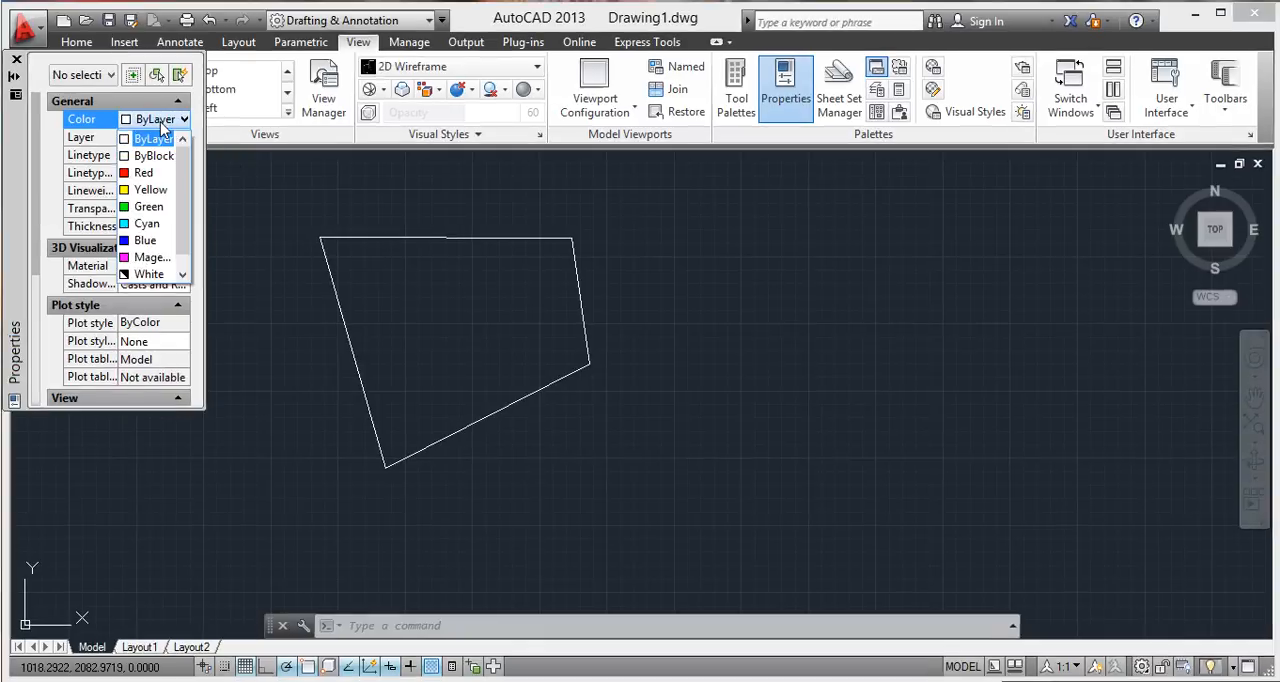
click(143, 172)
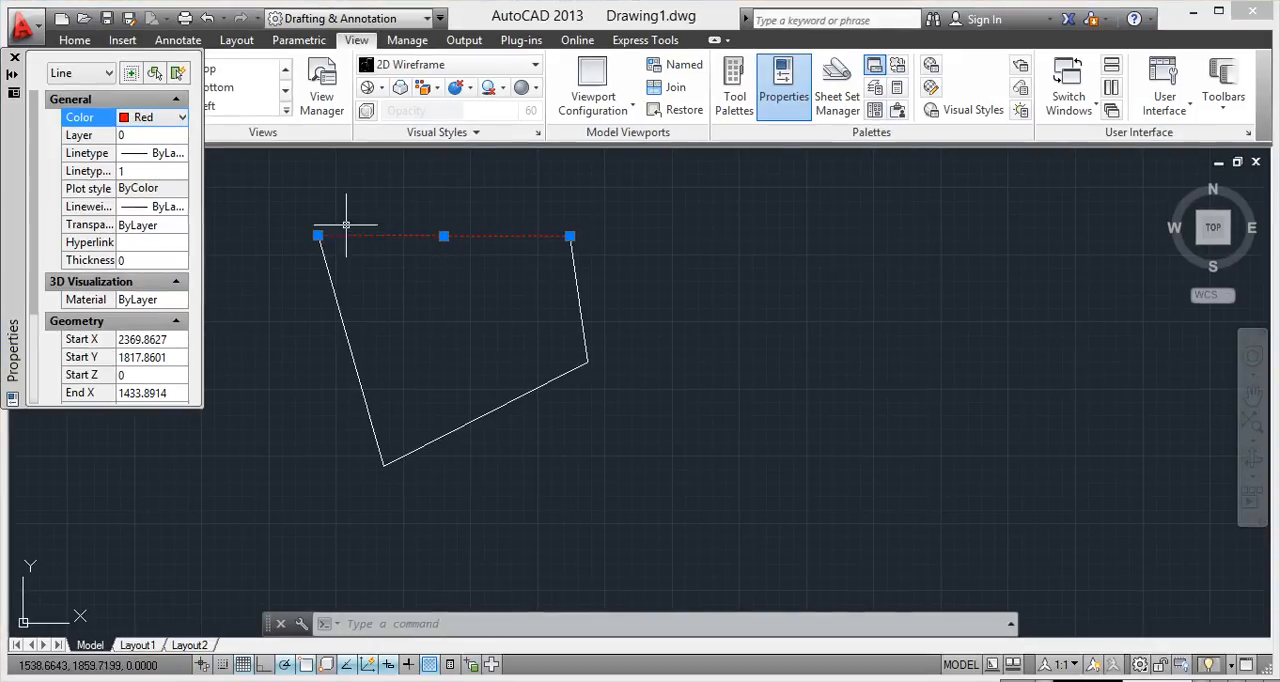
mouse_move(370, 225)
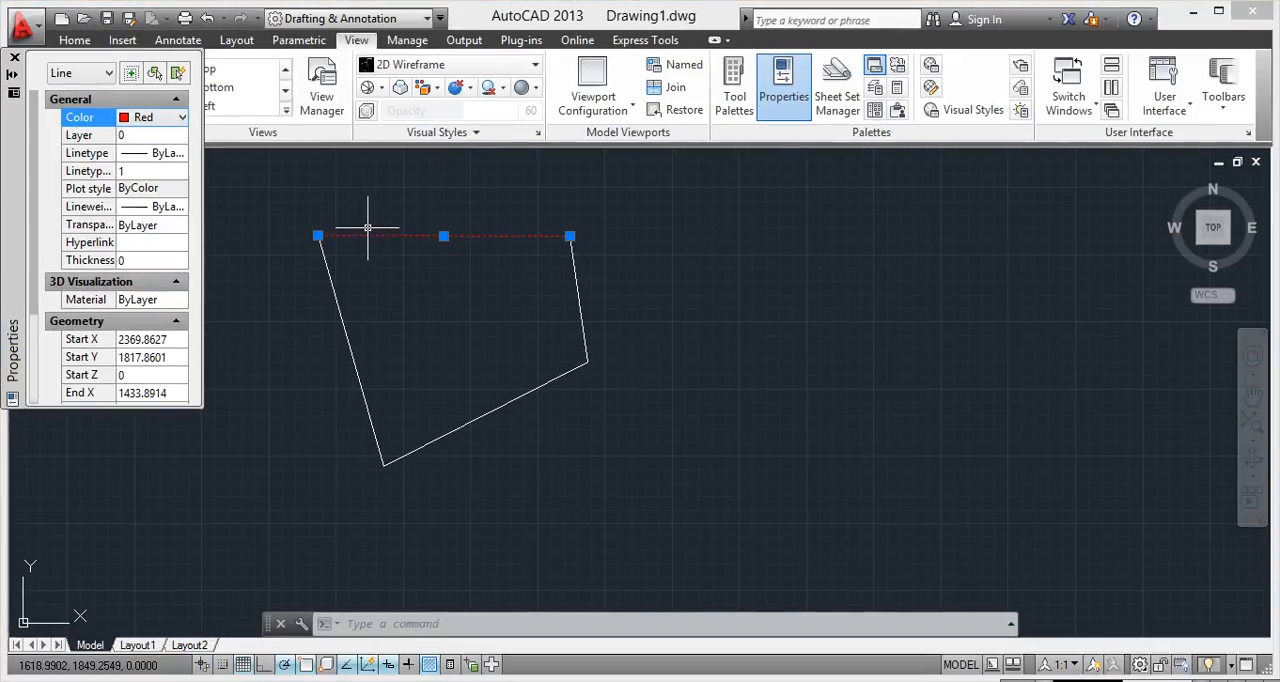
mouse_move(460, 219)
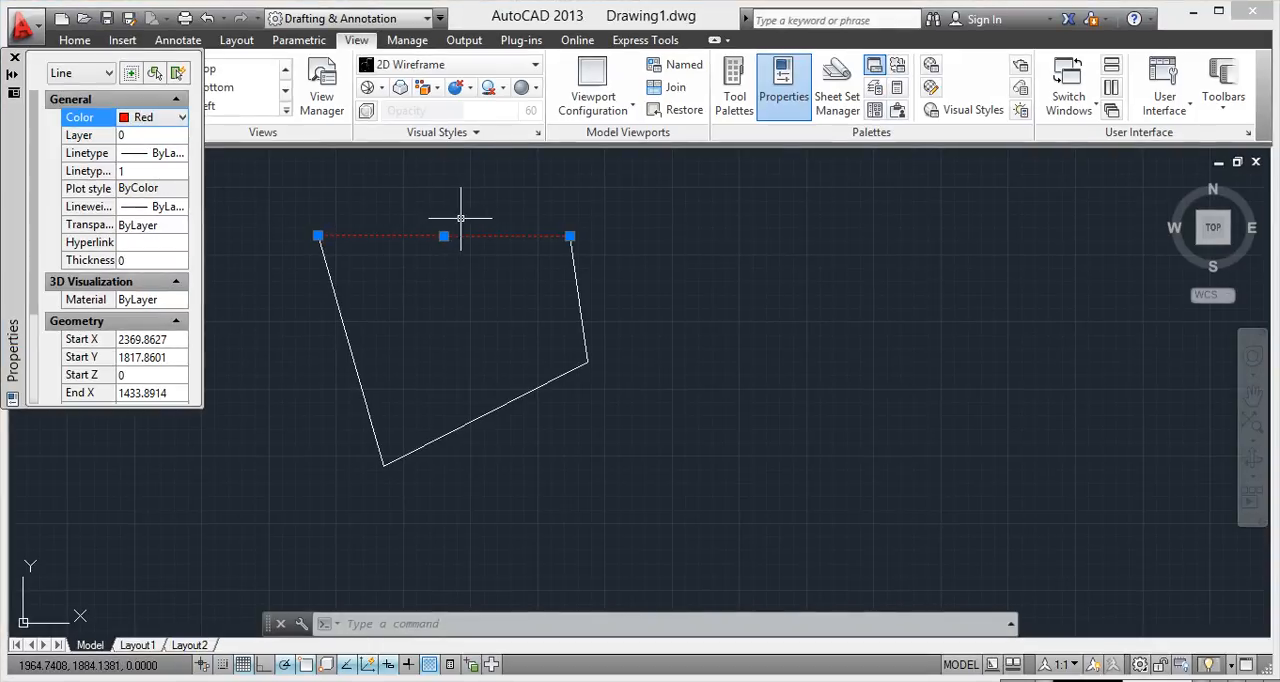
mouse_move(285, 199)
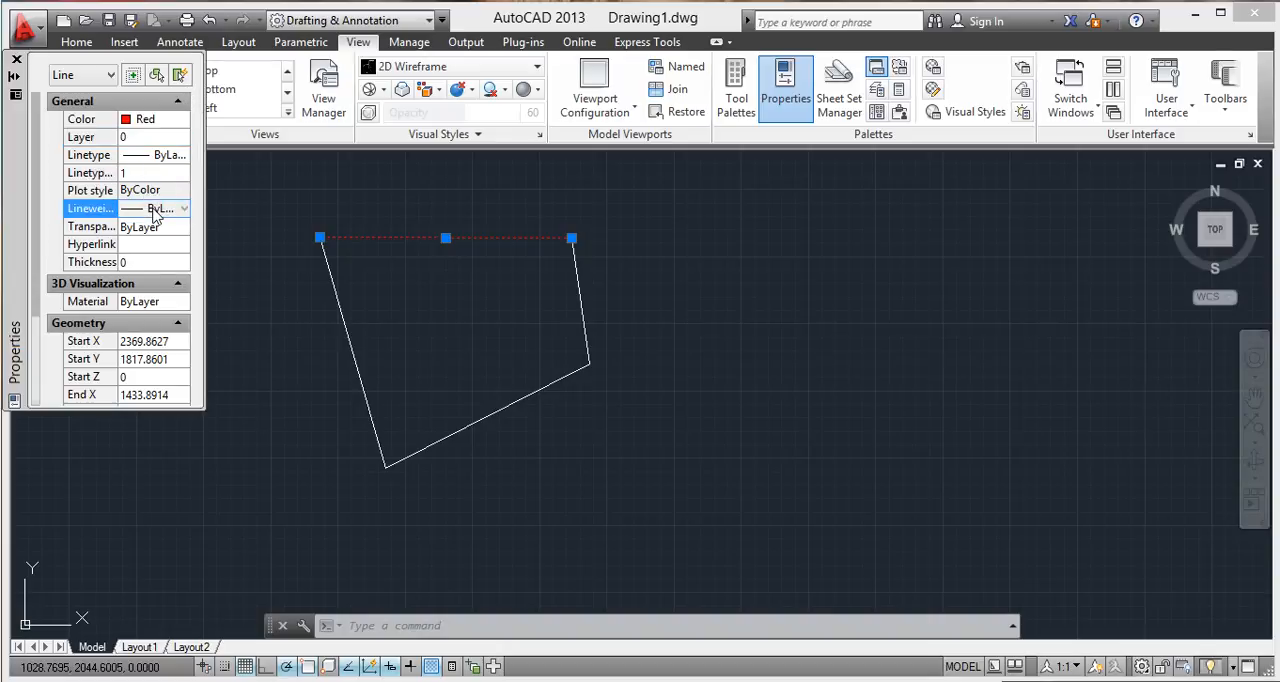
Set the red top edge's lineweight to 0.80 mm in the Properties palette.
click(183, 208)
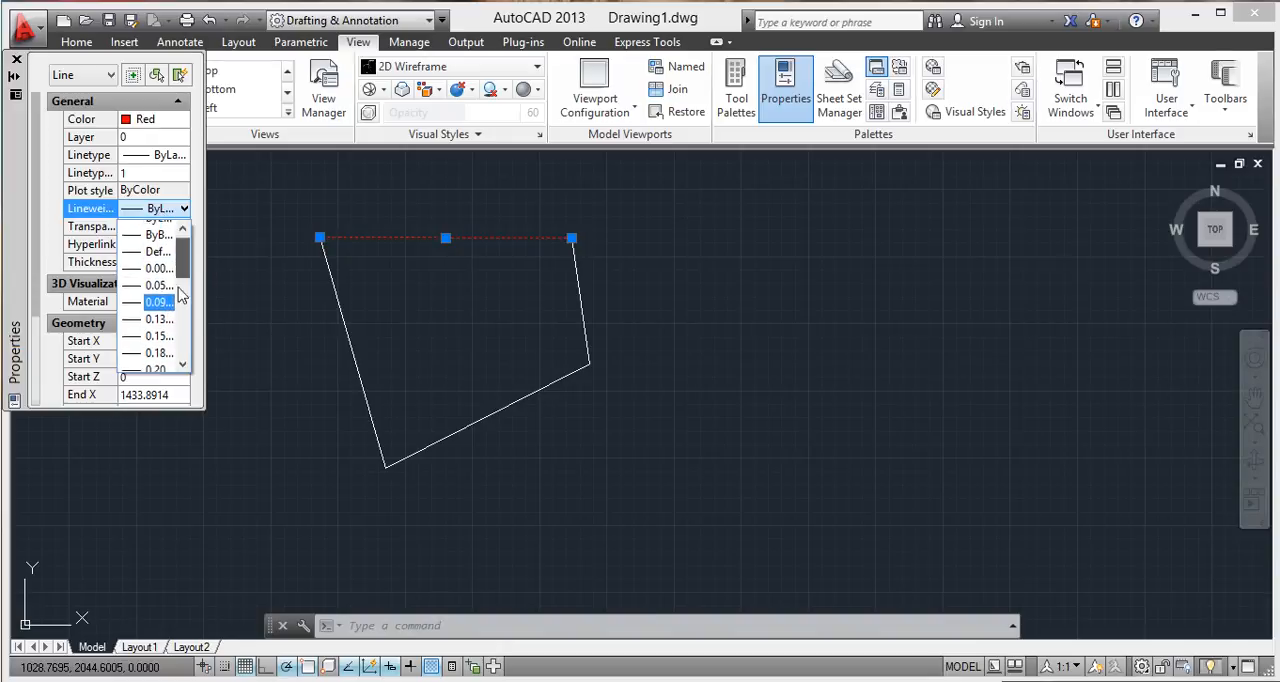
click(158, 302)
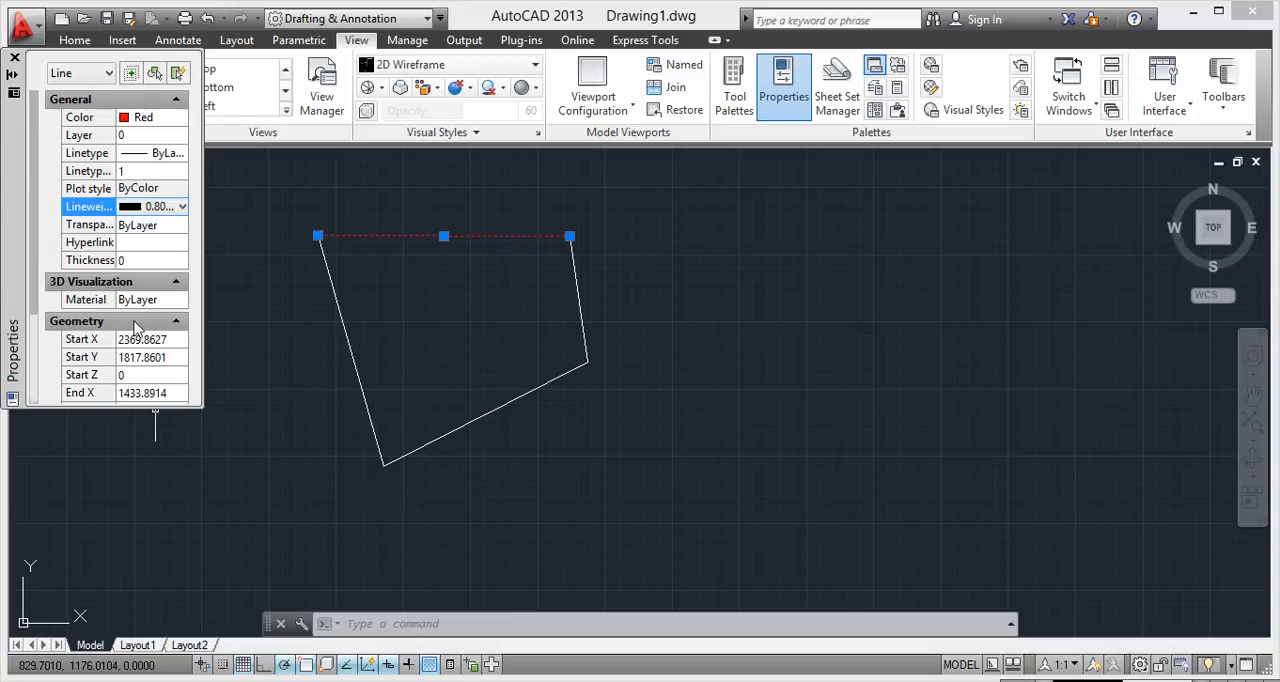
mouse_move(148, 299)
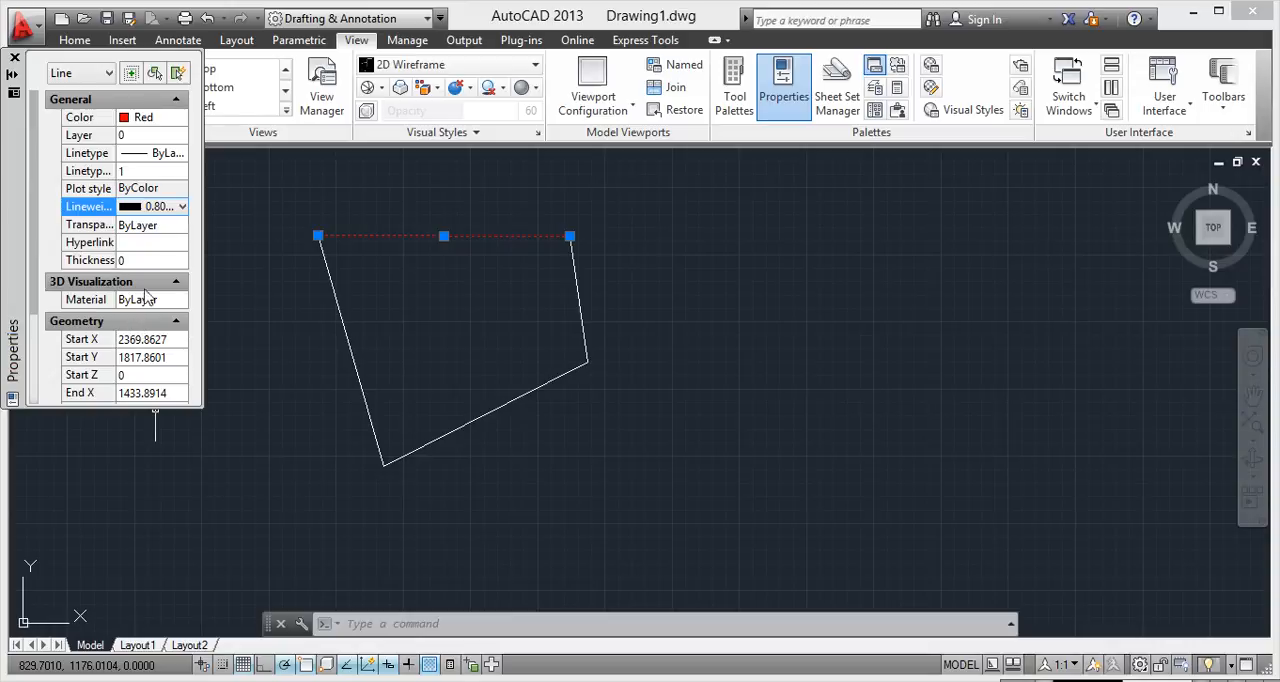
mouse_move(13, 56)
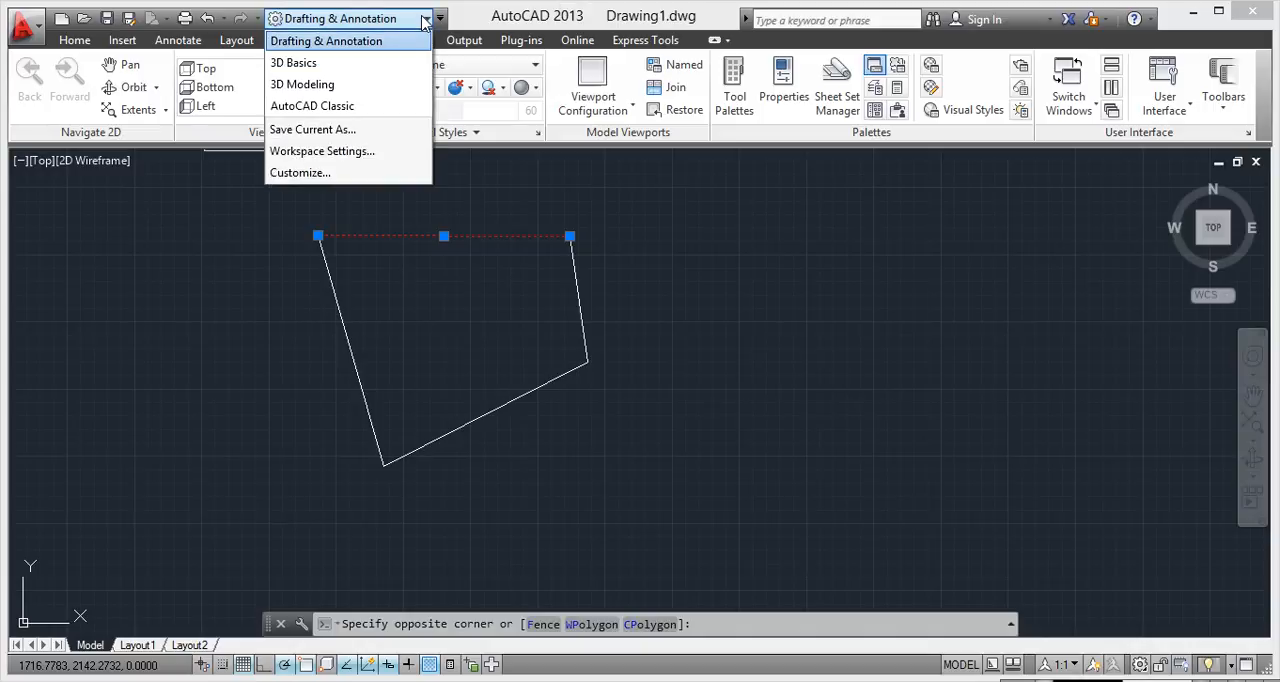
mouse_move(418, 47)
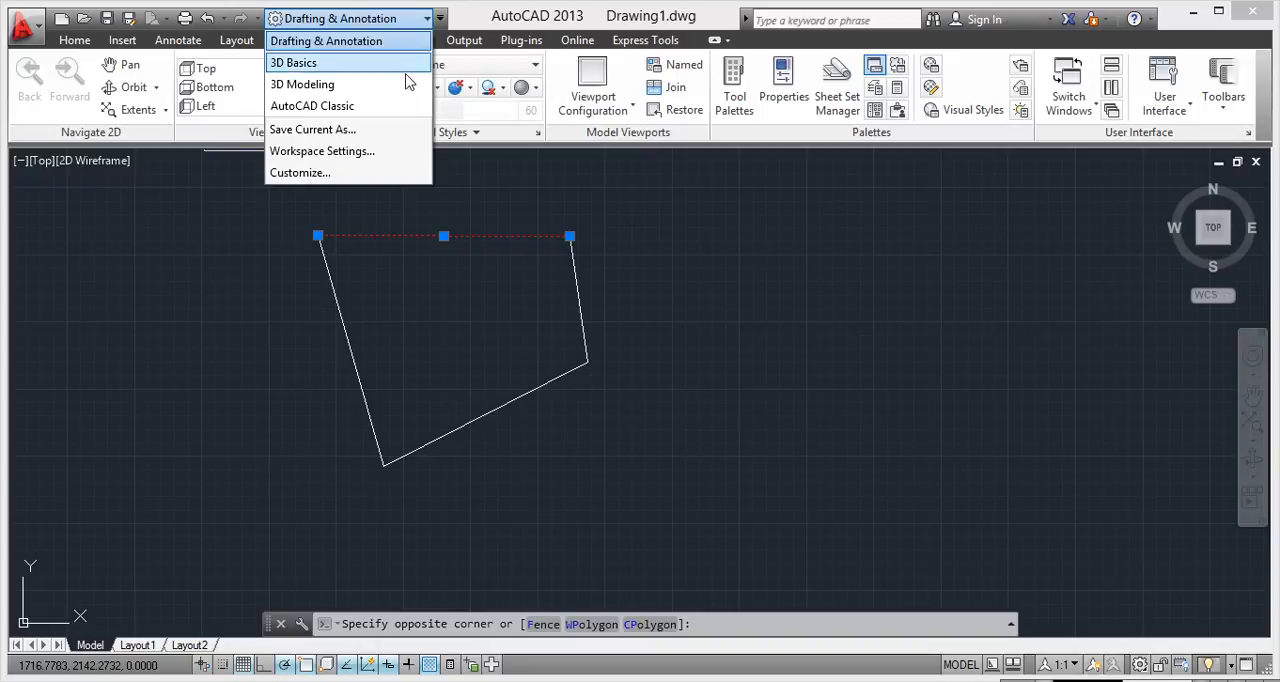
mouse_move(407, 106)
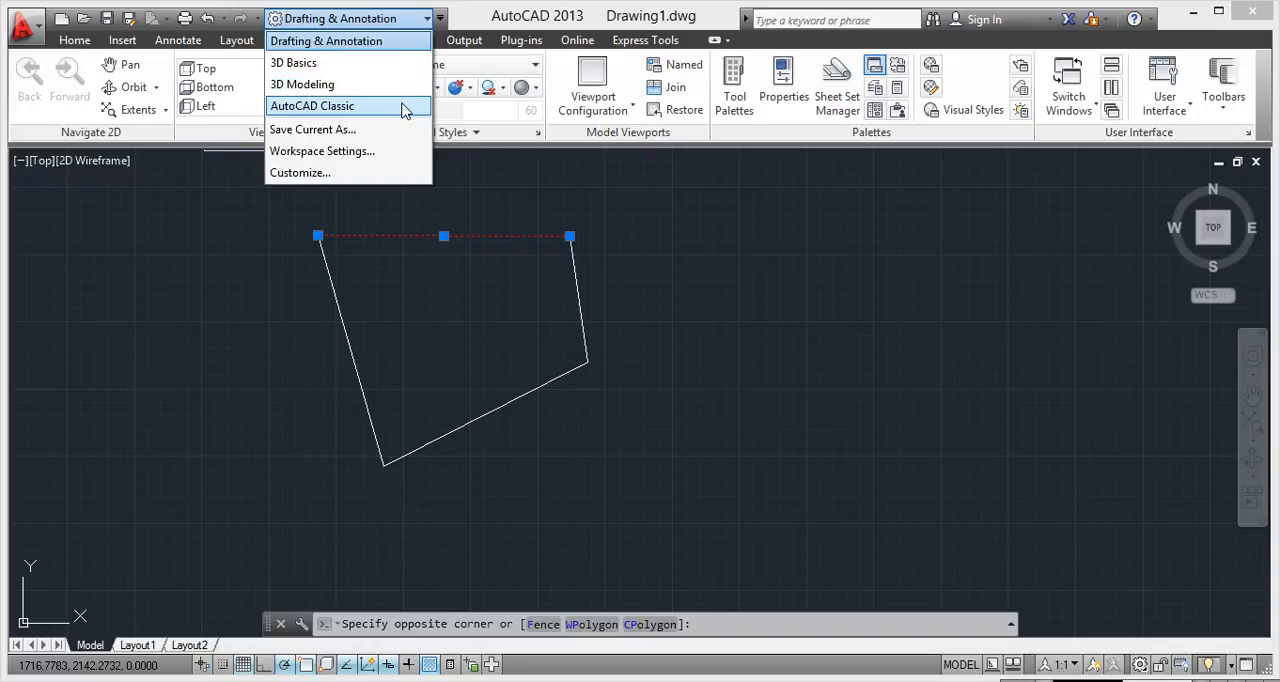
mouse_move(405, 108)
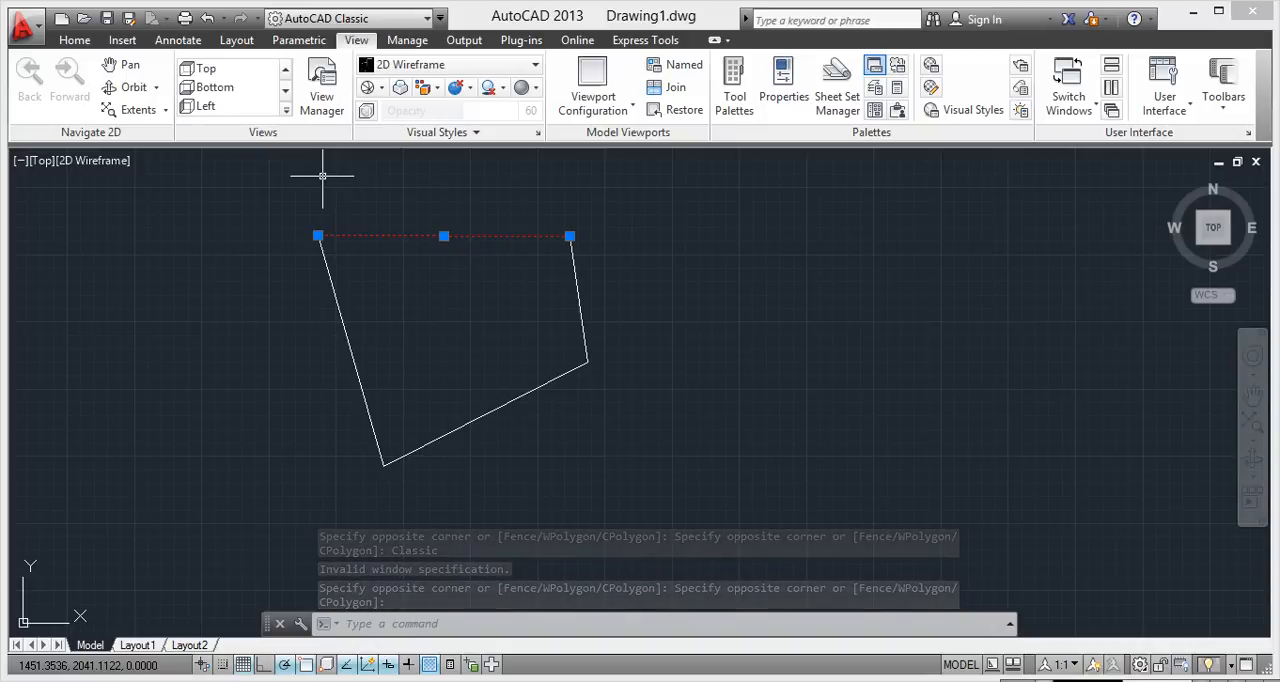
Hide the Dimension toolbar using the AutoCAD toolbars list.
click(74, 40)
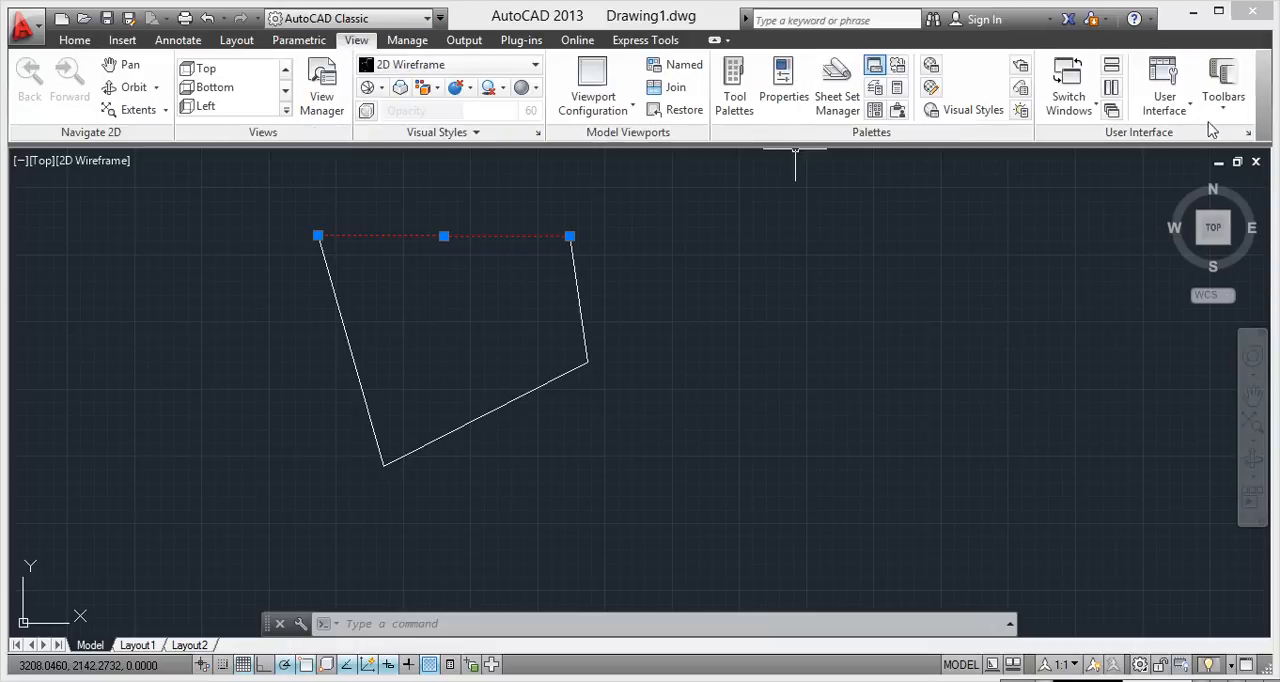
click(1221, 88)
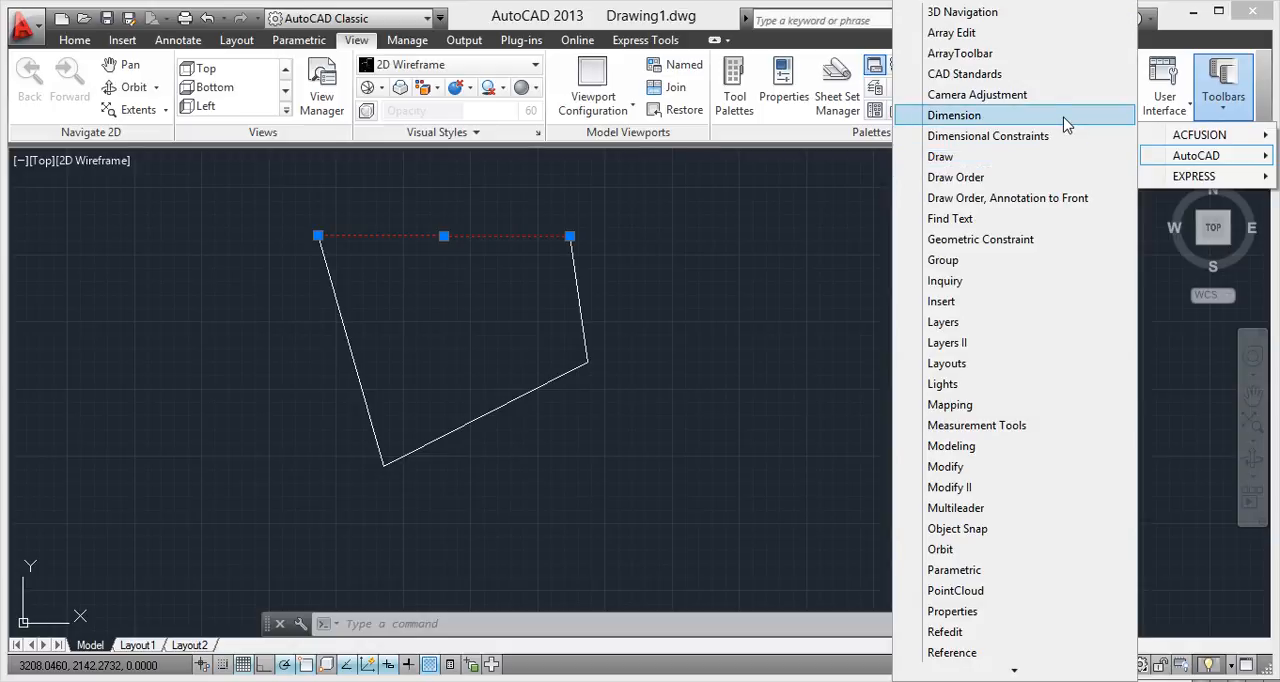
click(953, 115)
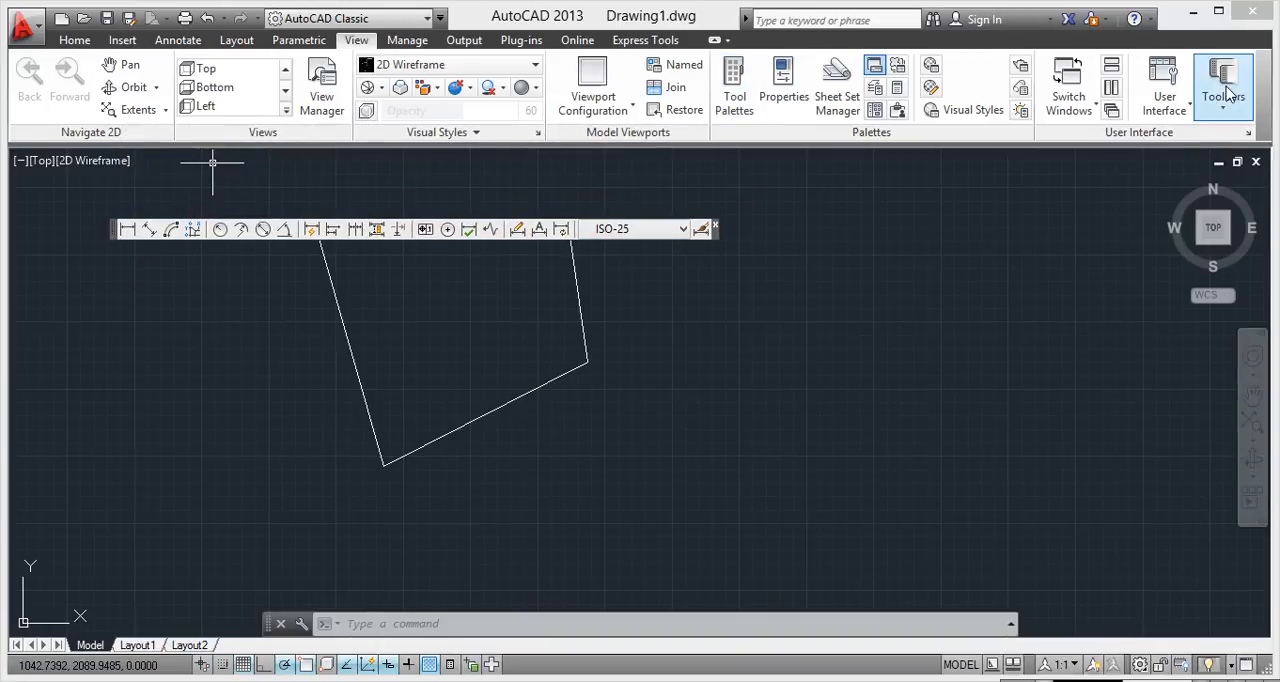
Show the three-button Orbit toolbar via Toolbars > AutoCAD > Orbit.
click(1228, 78)
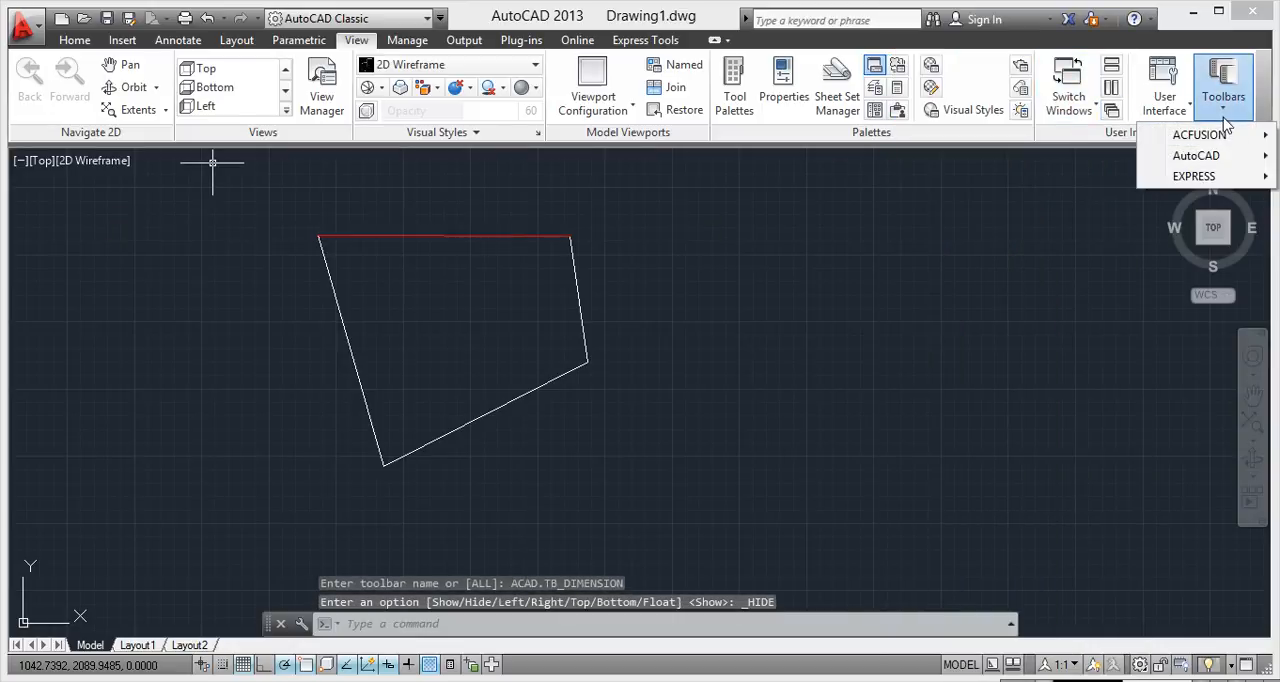
click(1193, 155)
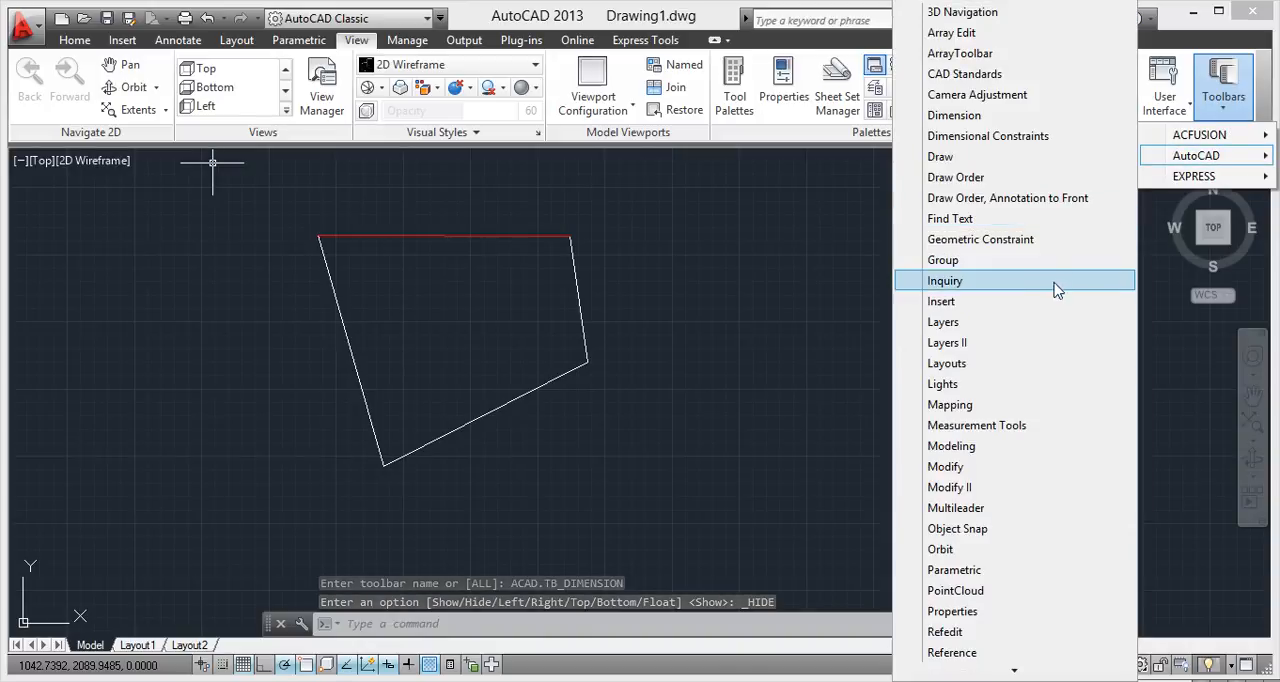
mouse_move(992, 60)
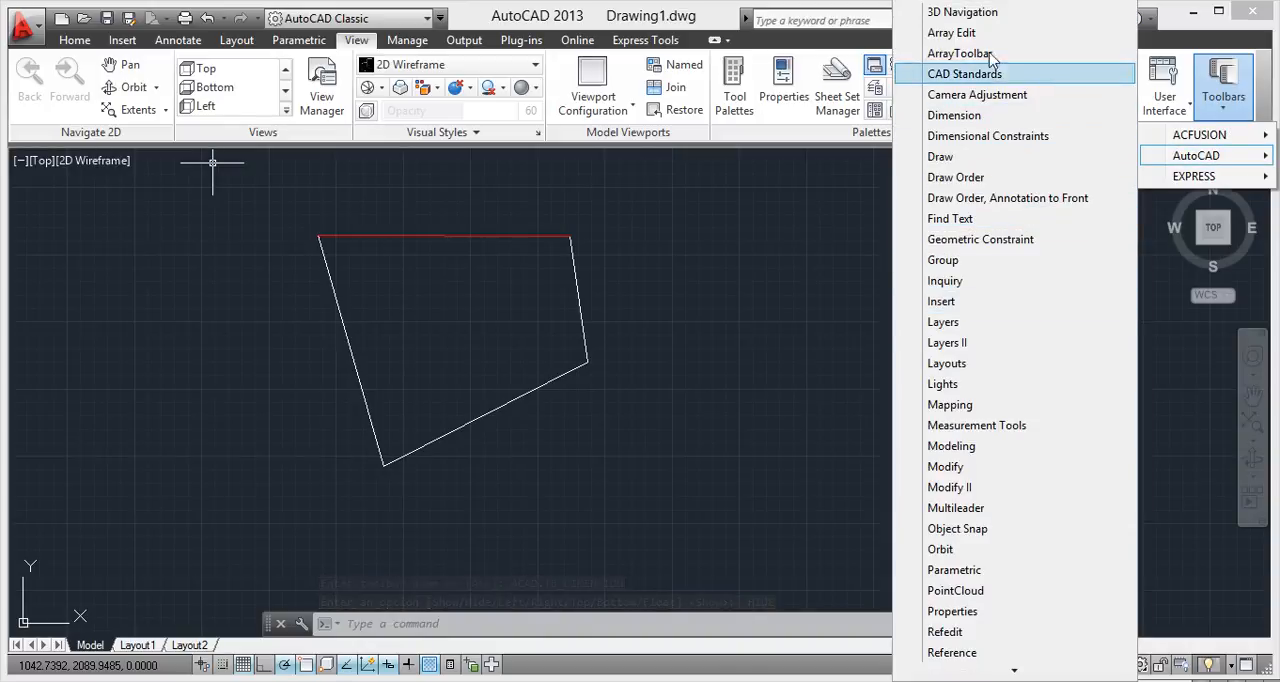
mouse_move(949, 404)
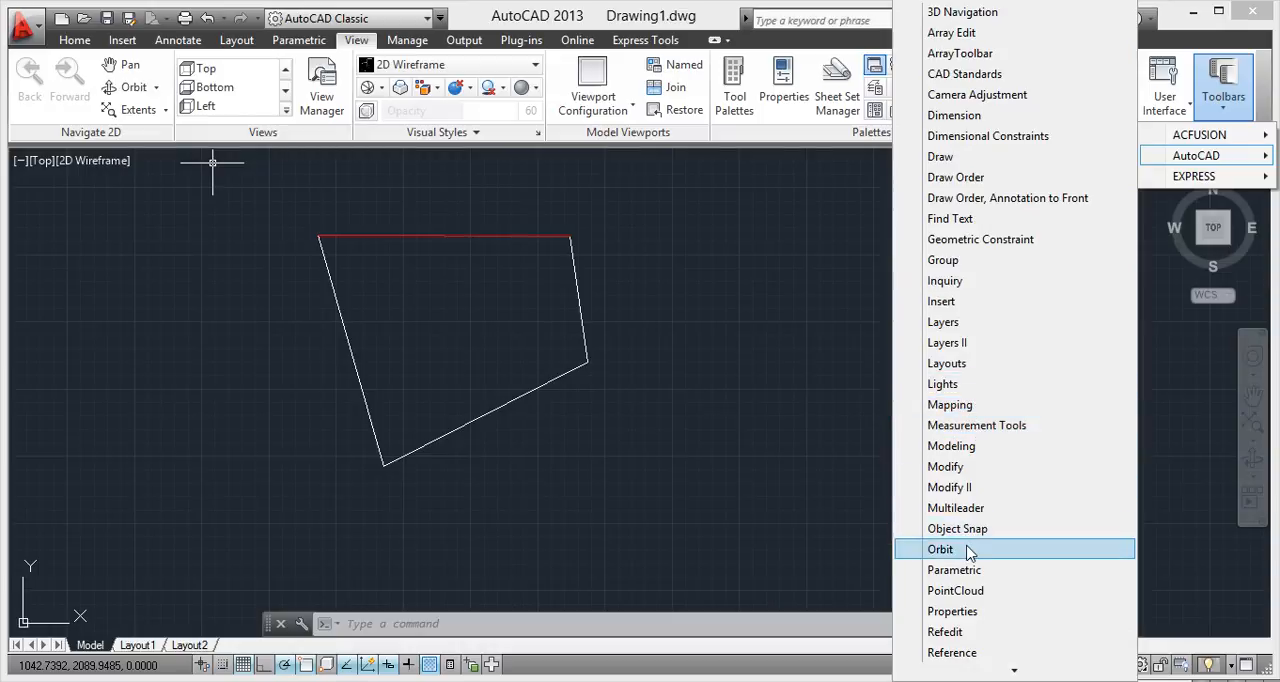
click(940, 549)
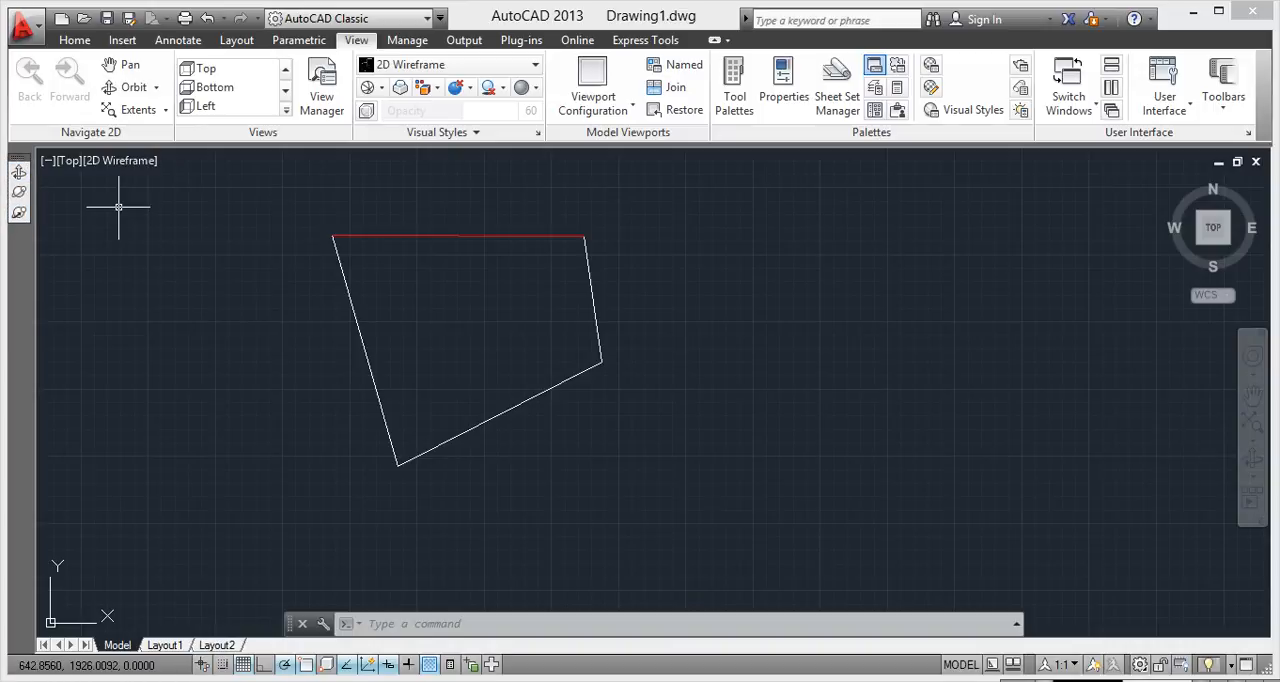
mouse_move(881, 223)
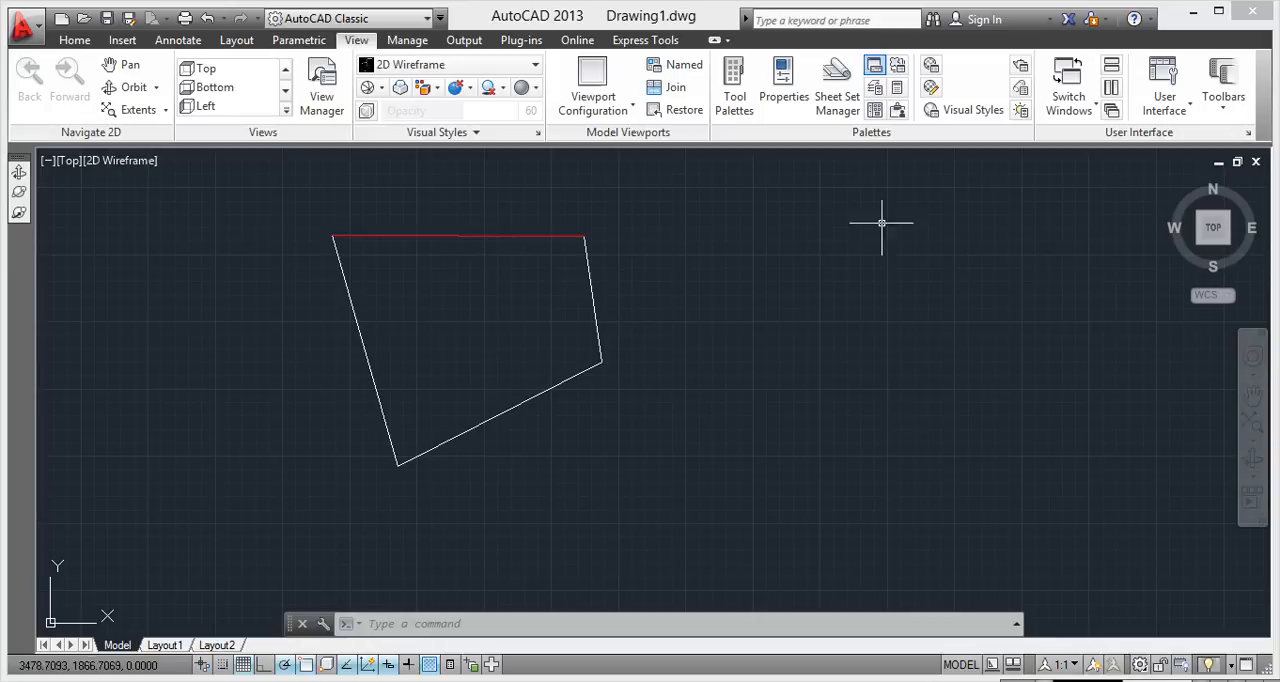
Uncheck the Orbit toolbar, then turn on the EXPRESS ET: Blocks toolbar.
click(1219, 82)
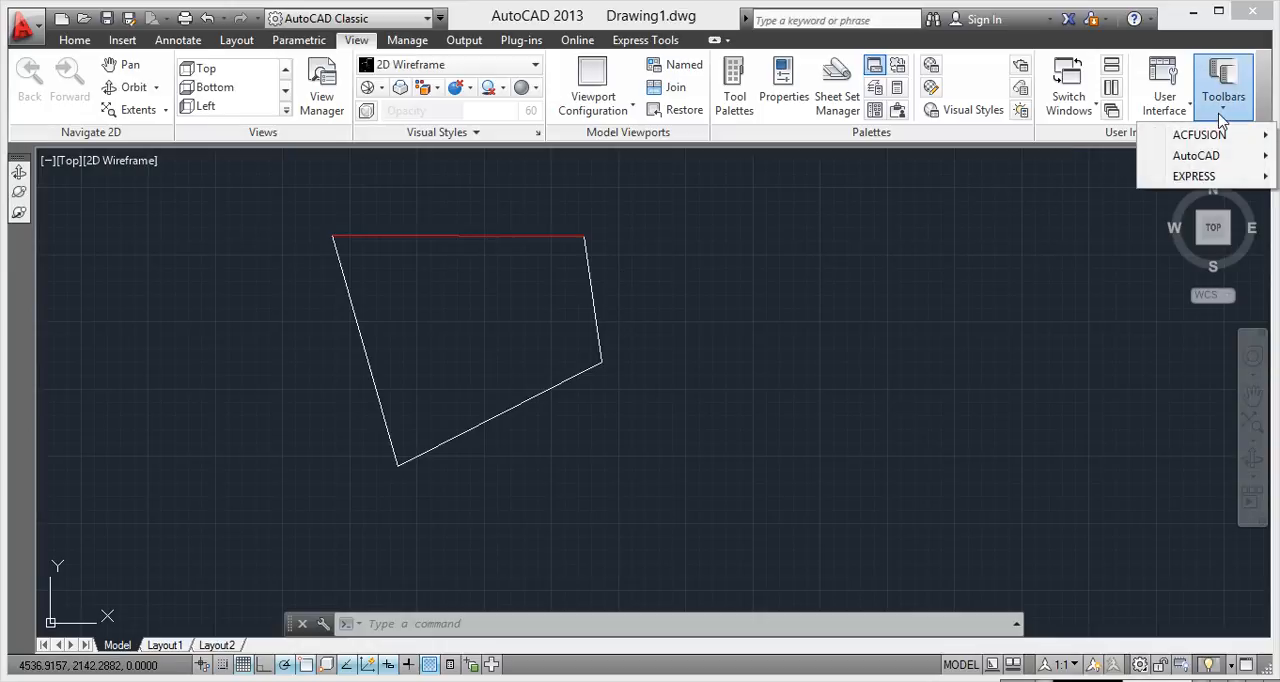
click(1201, 155)
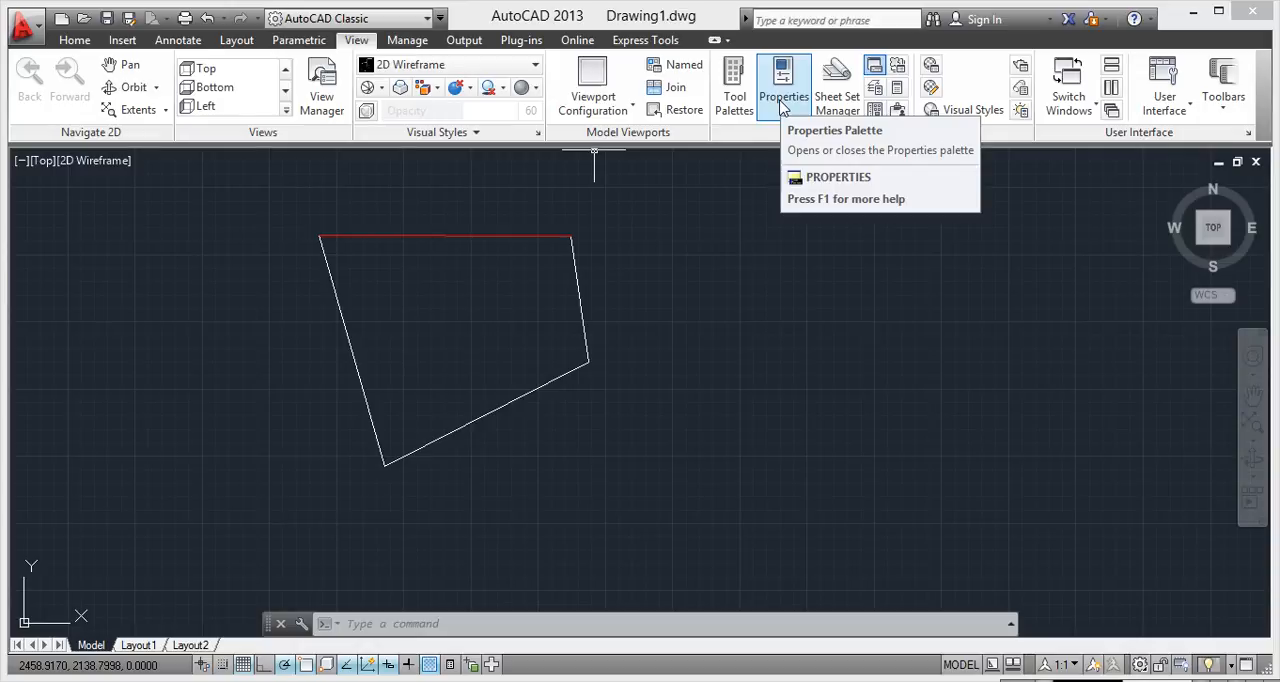
mouse_move(736, 78)
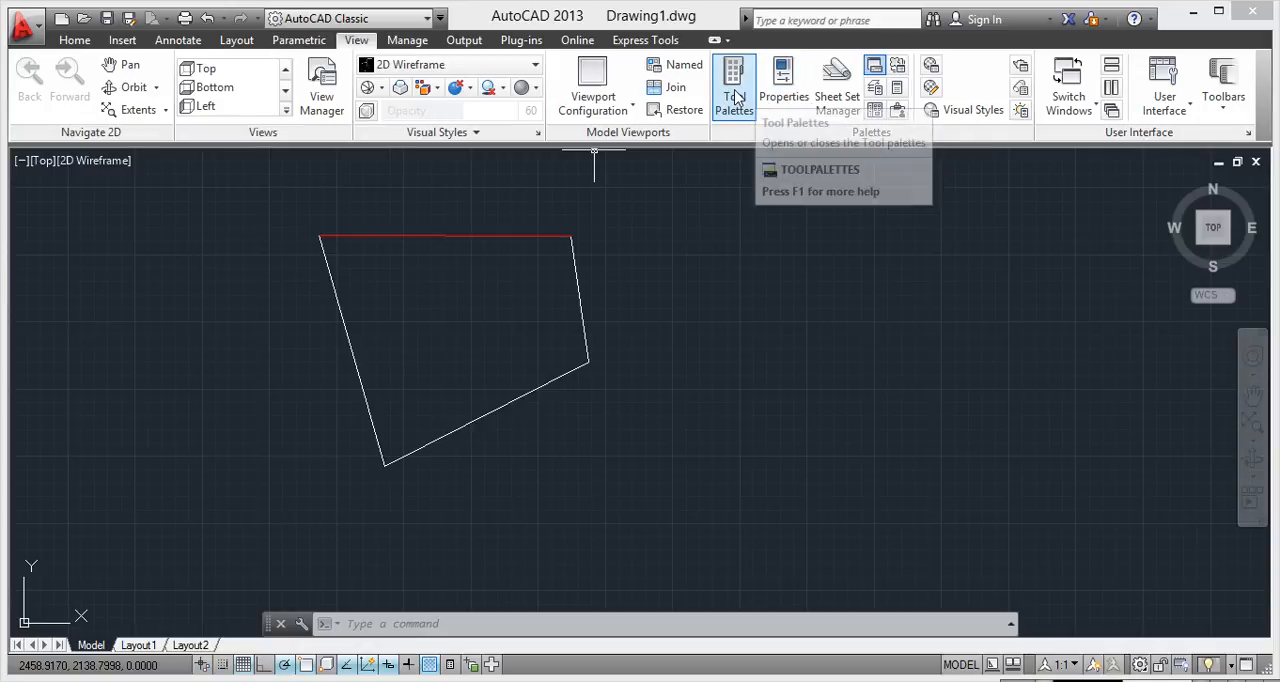
click(1222, 82)
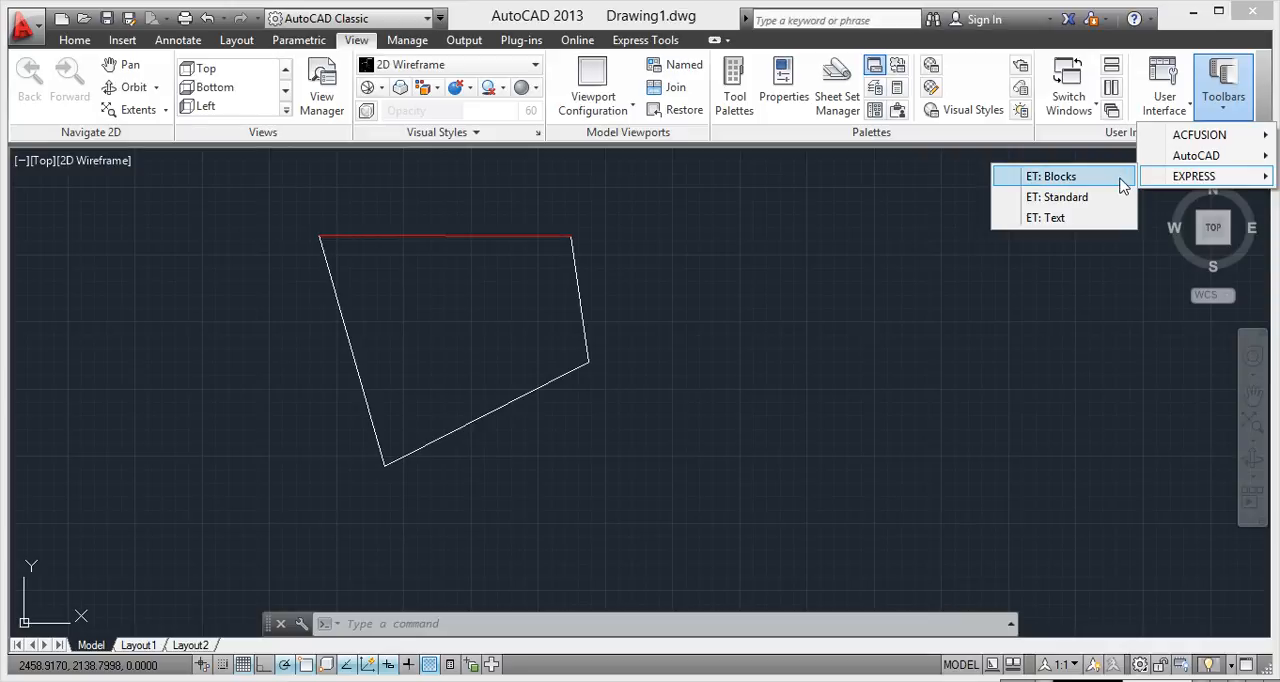
click(1053, 176)
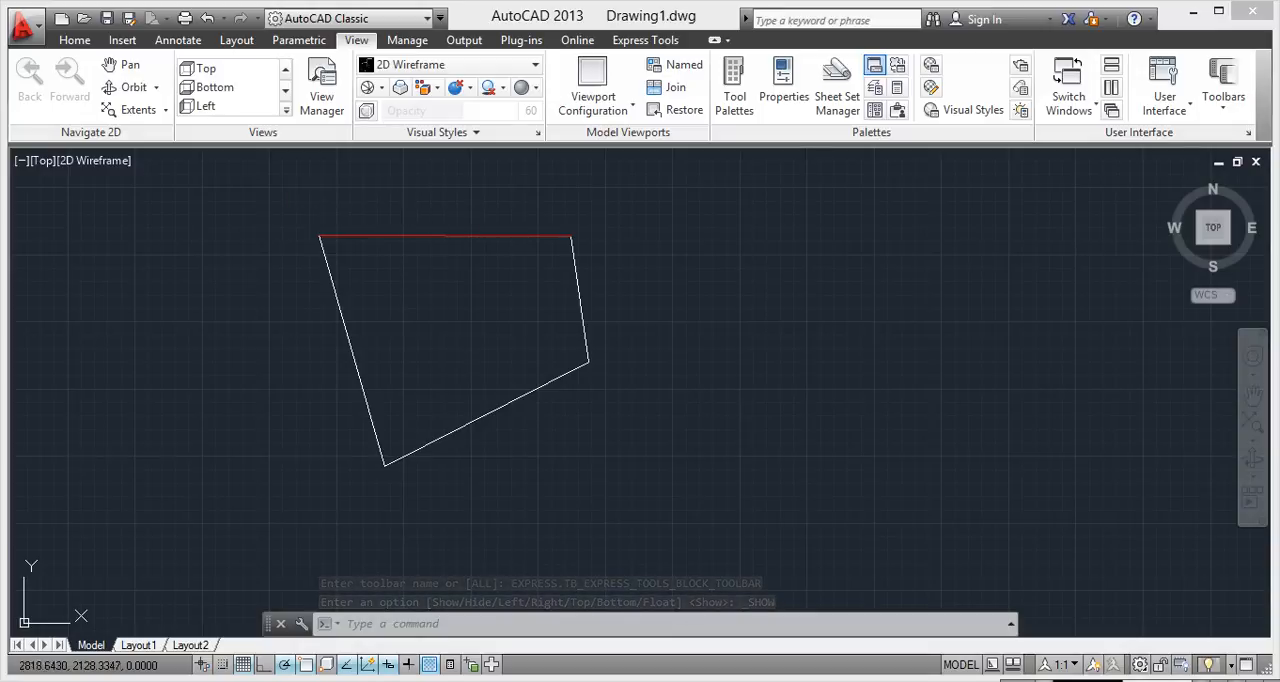
click(1222, 85)
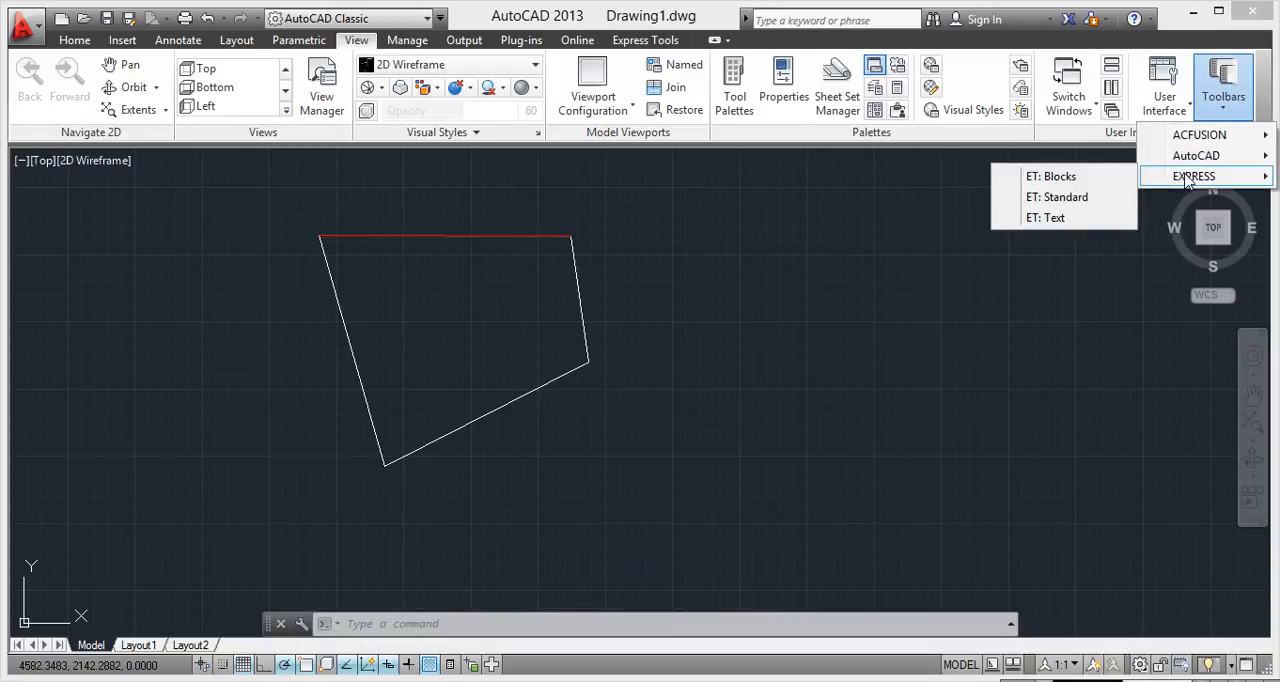
mouse_move(1047, 217)
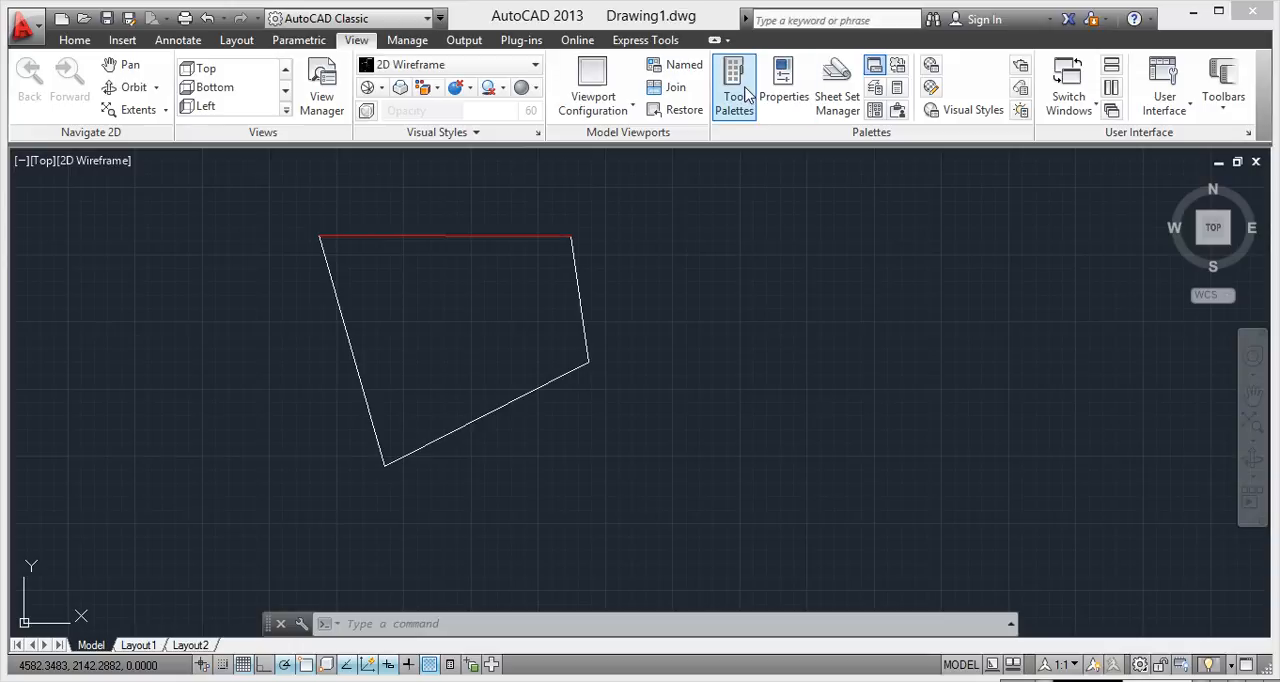
Open the Tool Palettes window, showing the Constraints tab.
click(731, 76)
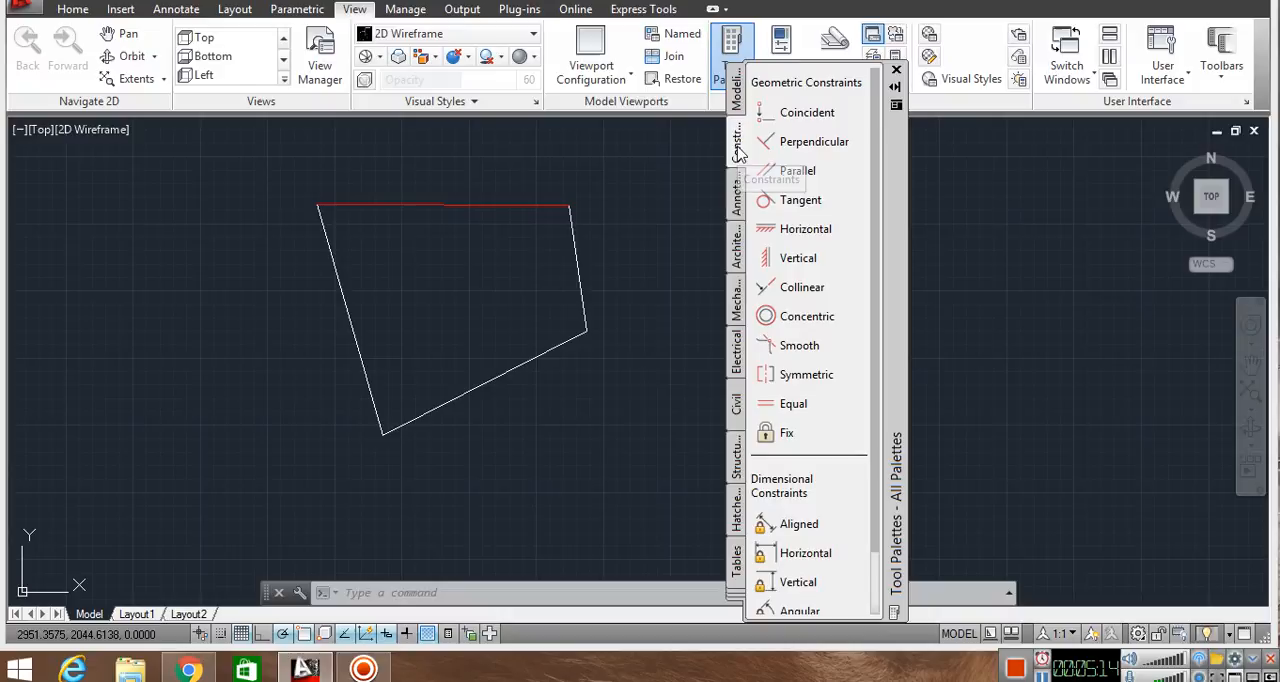
mouse_move(797, 169)
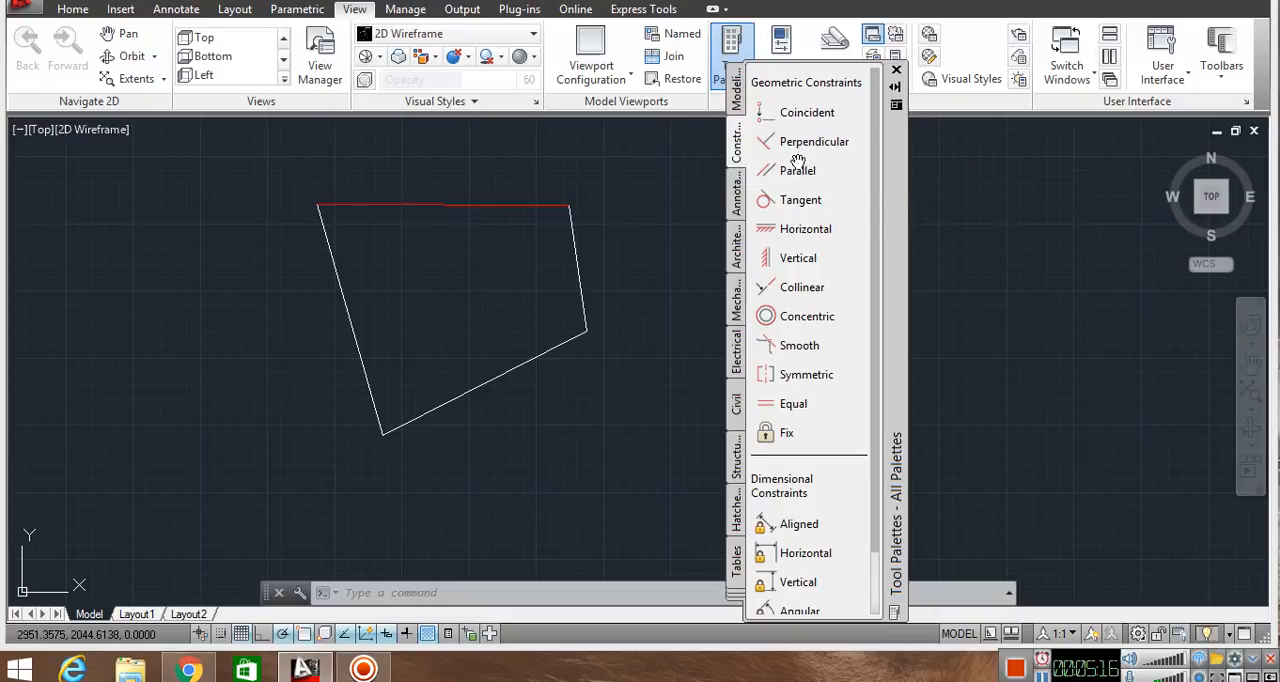
mouse_move(817, 82)
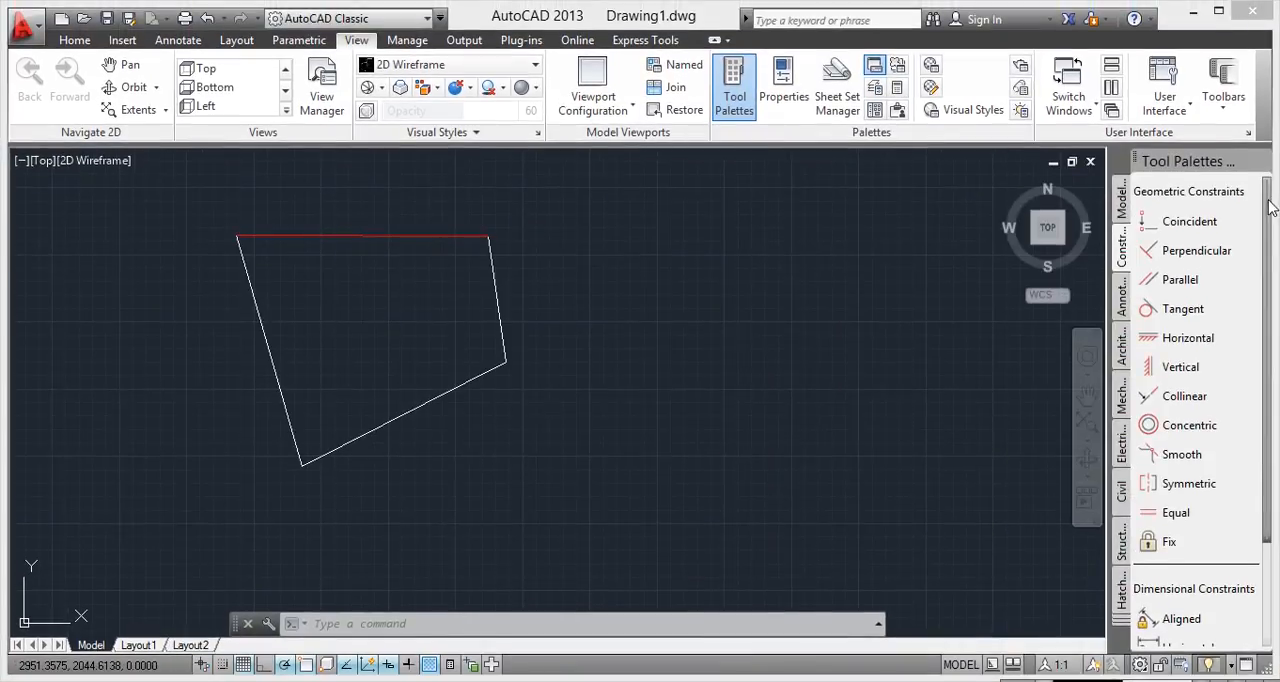
mouse_move(1270, 185)
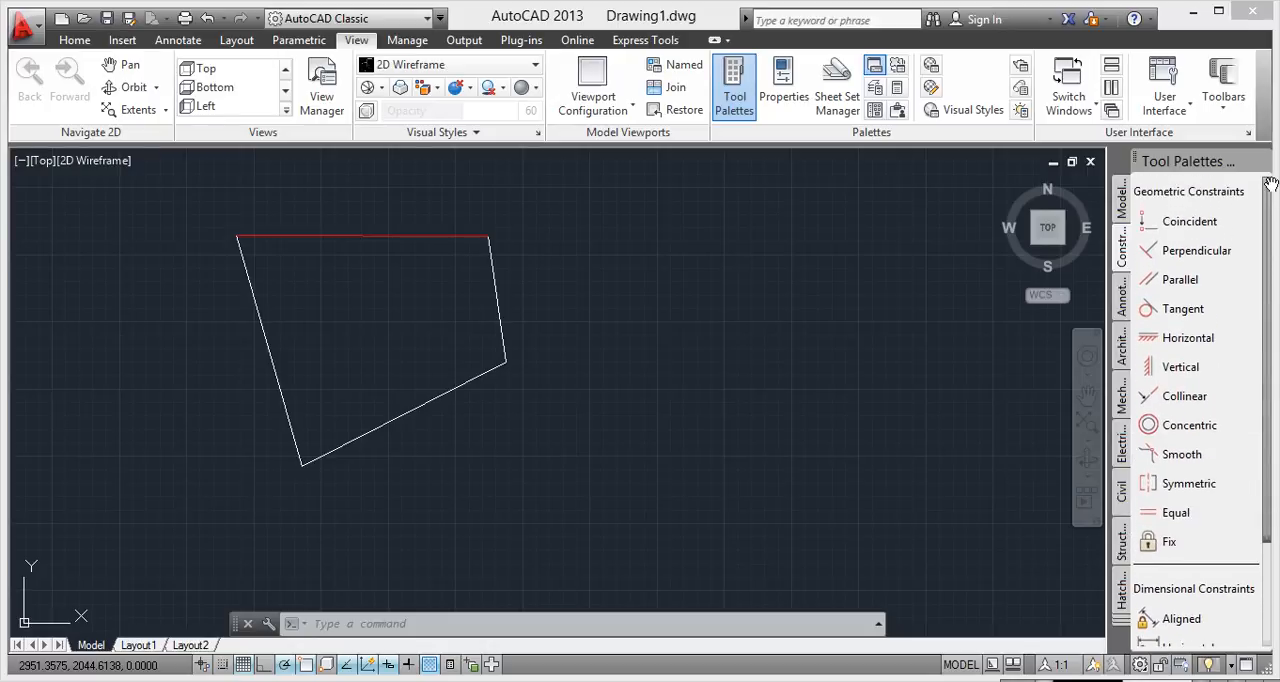